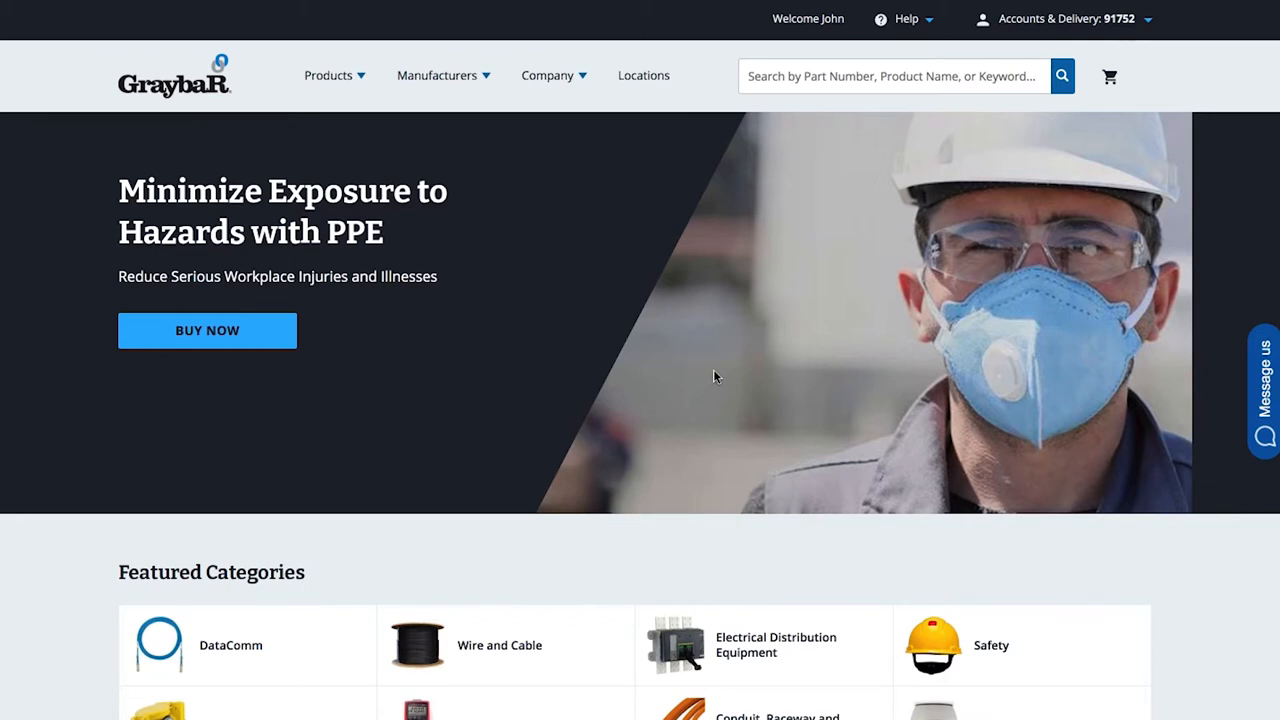
pyautogui.moveTo(1148, 20)
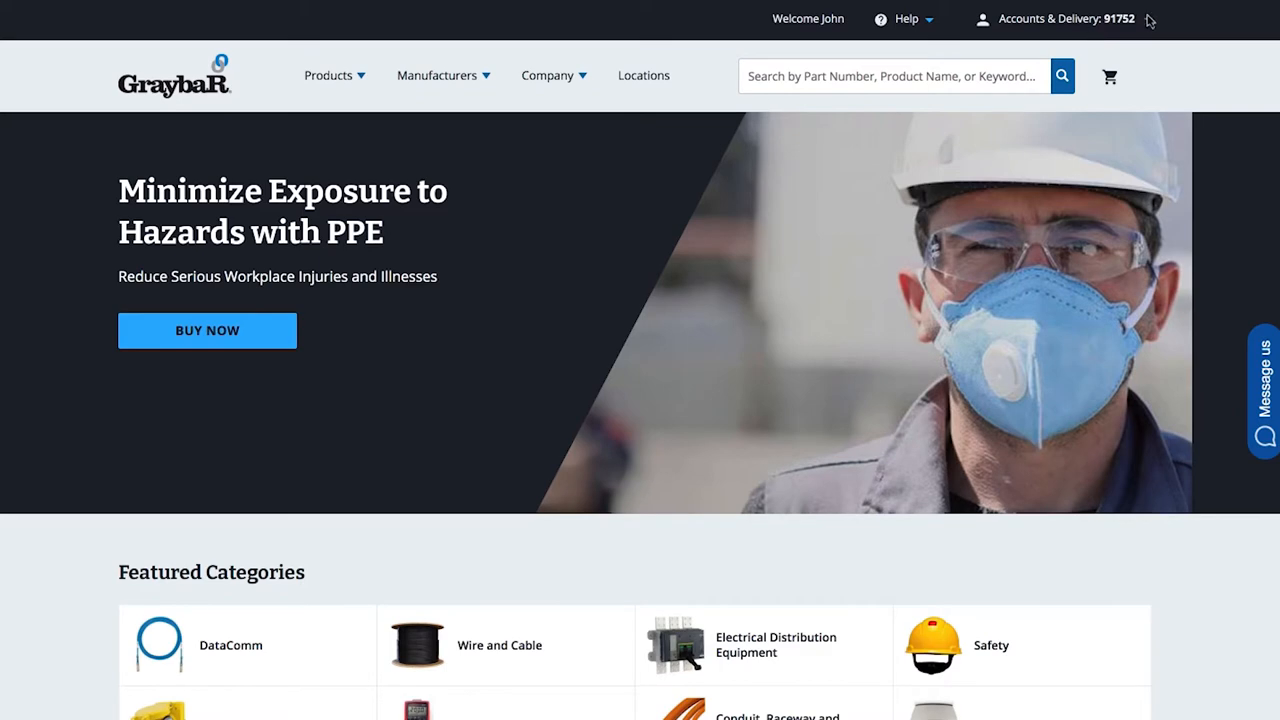
# Bring up the Accounts & Delivery menu from the top header
pyautogui.click(1060, 18)
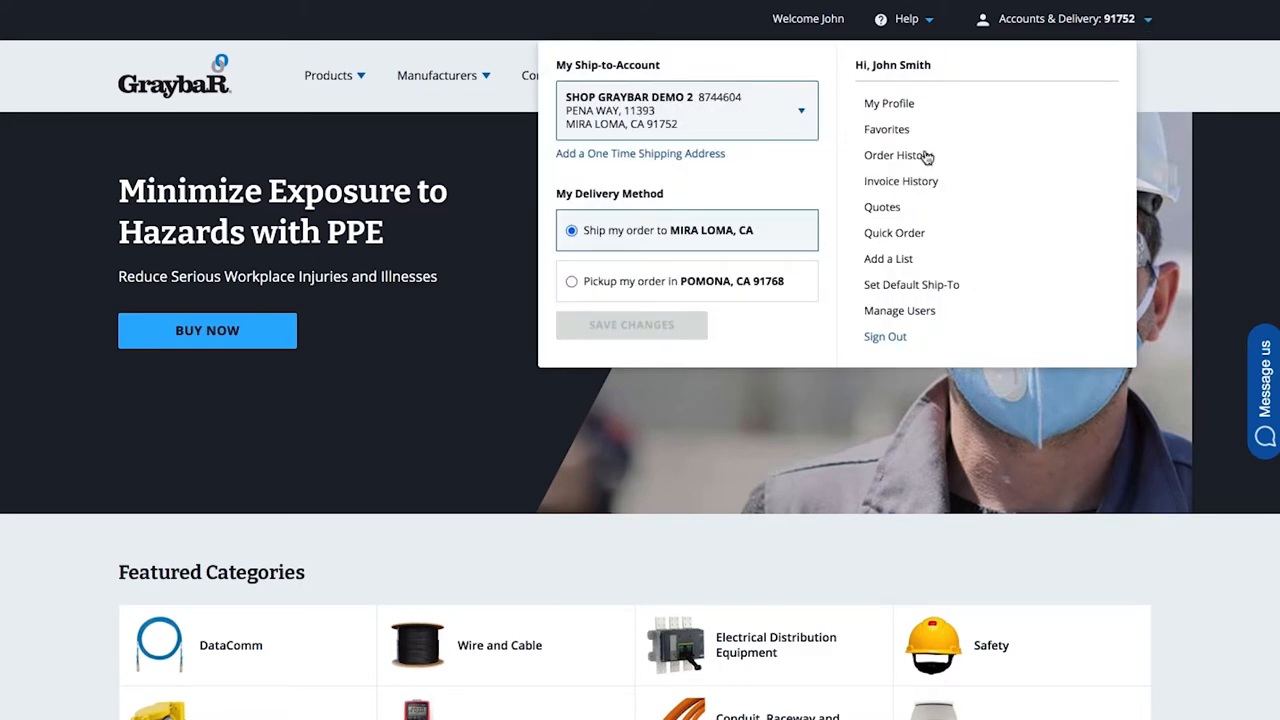
# Go to Order History, view the Web Orders list, then return to the Orders search
pyautogui.click(896, 156)
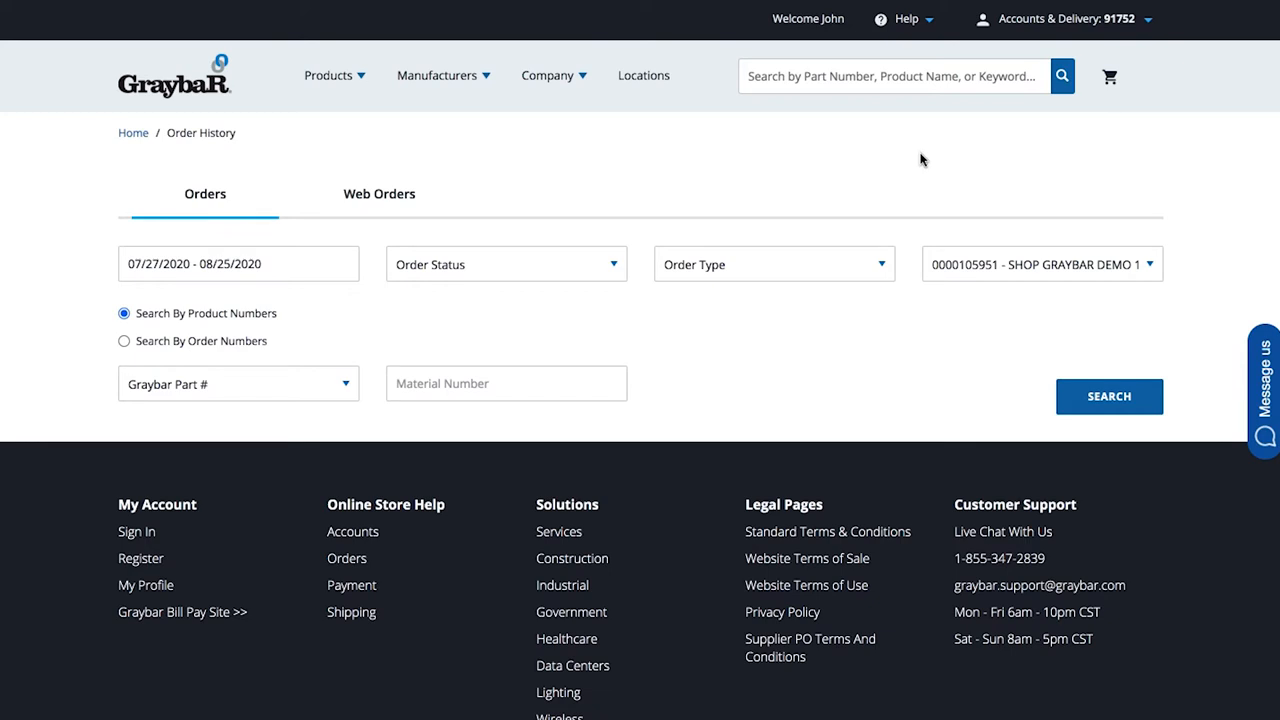
pyautogui.moveTo(470, 214)
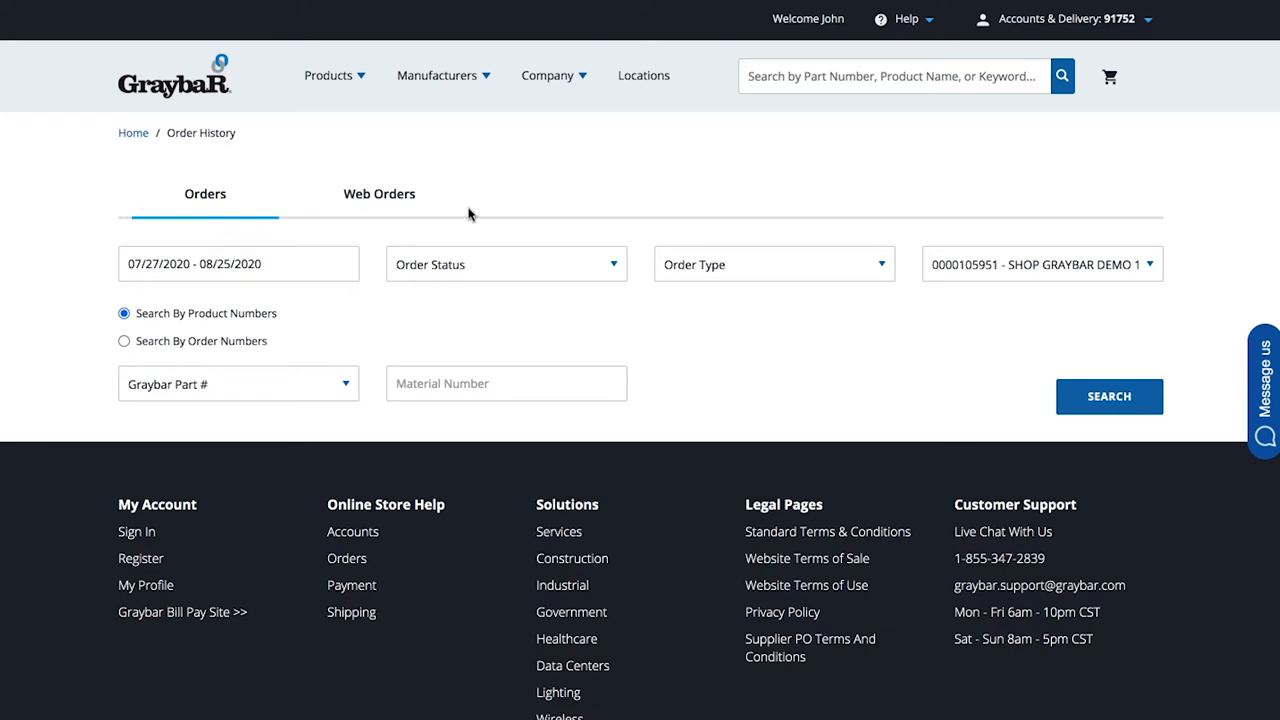
pyautogui.click(380, 192)
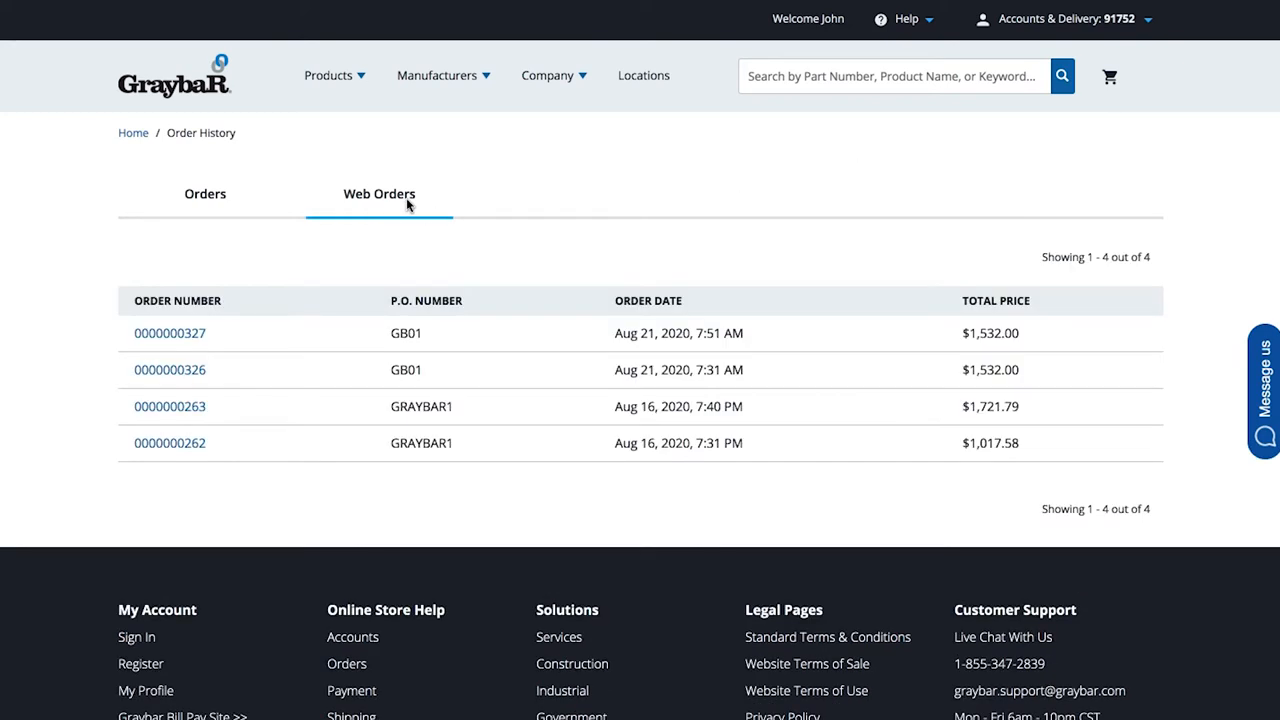
pyautogui.click(204, 192)
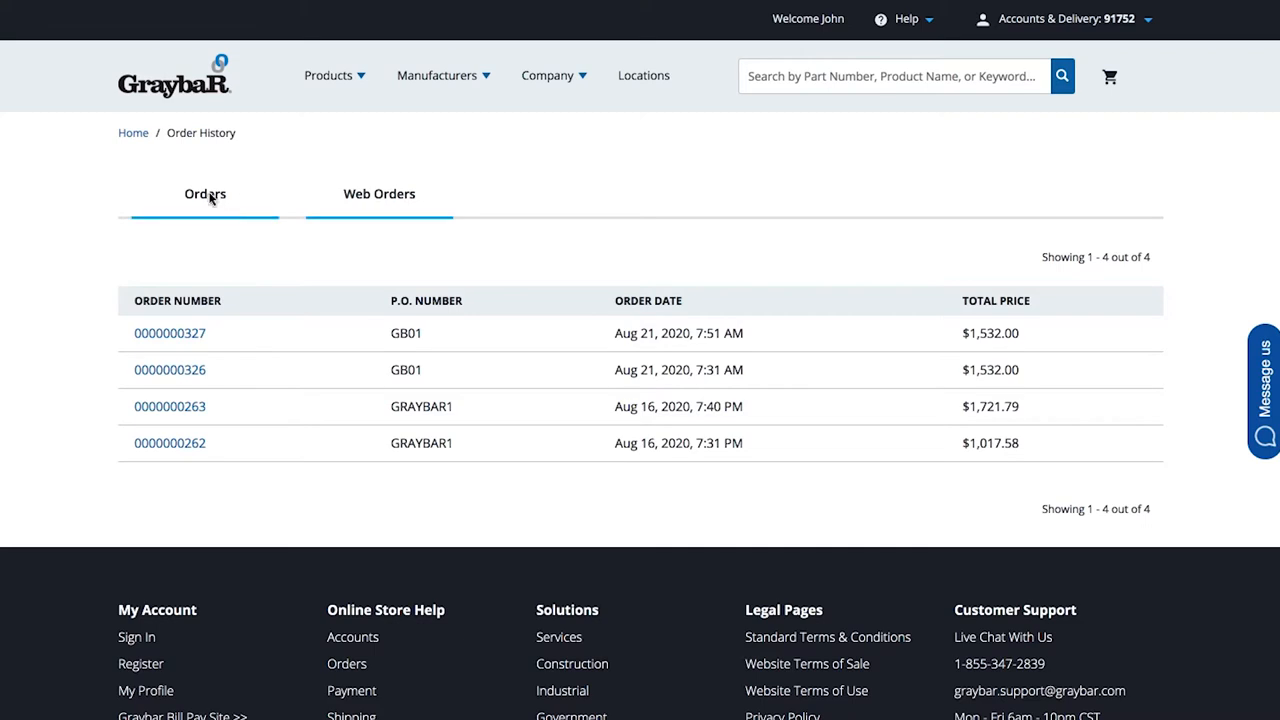
pyautogui.click(204, 192)
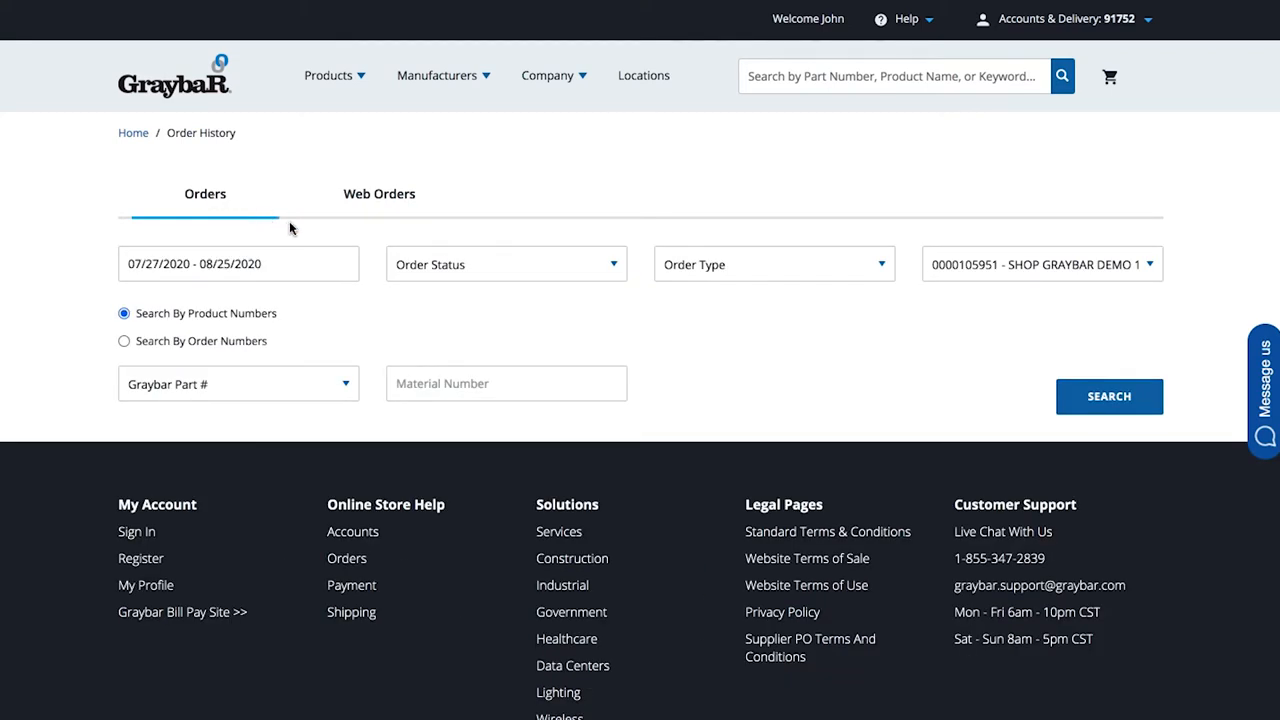
pyautogui.moveTo(448, 252)
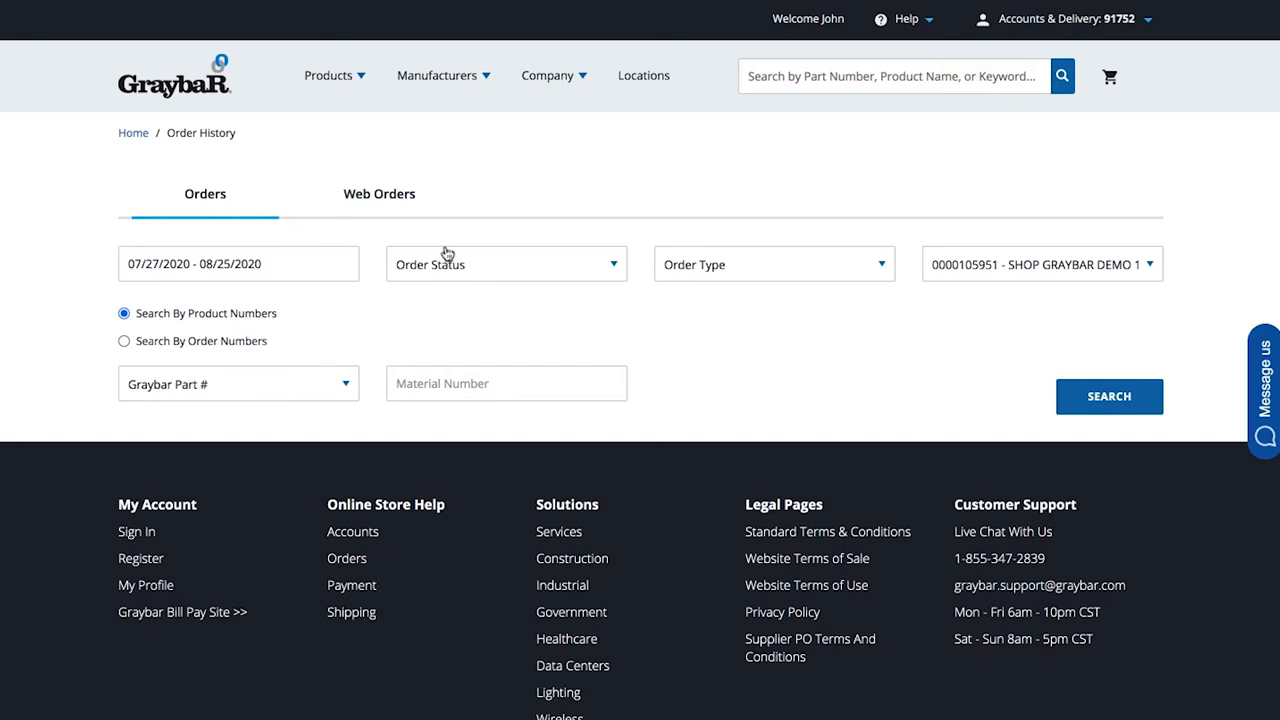
pyautogui.moveTo(760, 264)
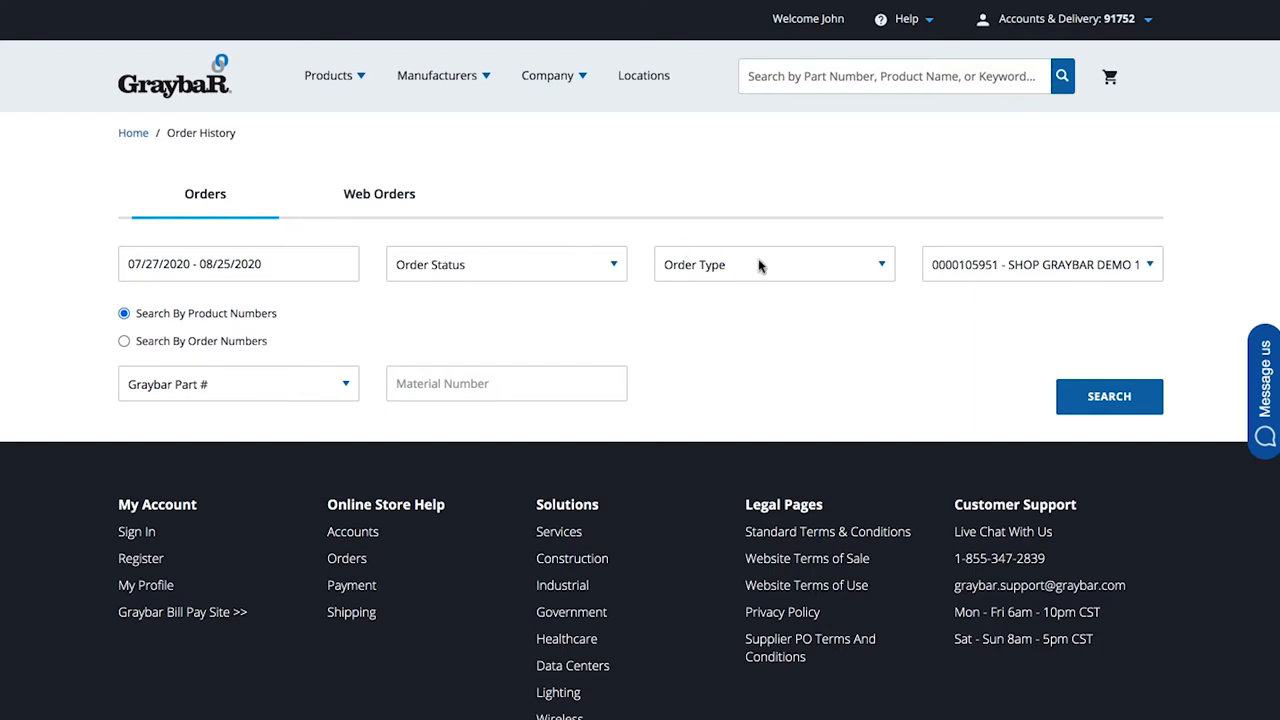
# Search orders with a custom date range from 07/27/2018 to 08/25/2020
pyautogui.click(238, 264)
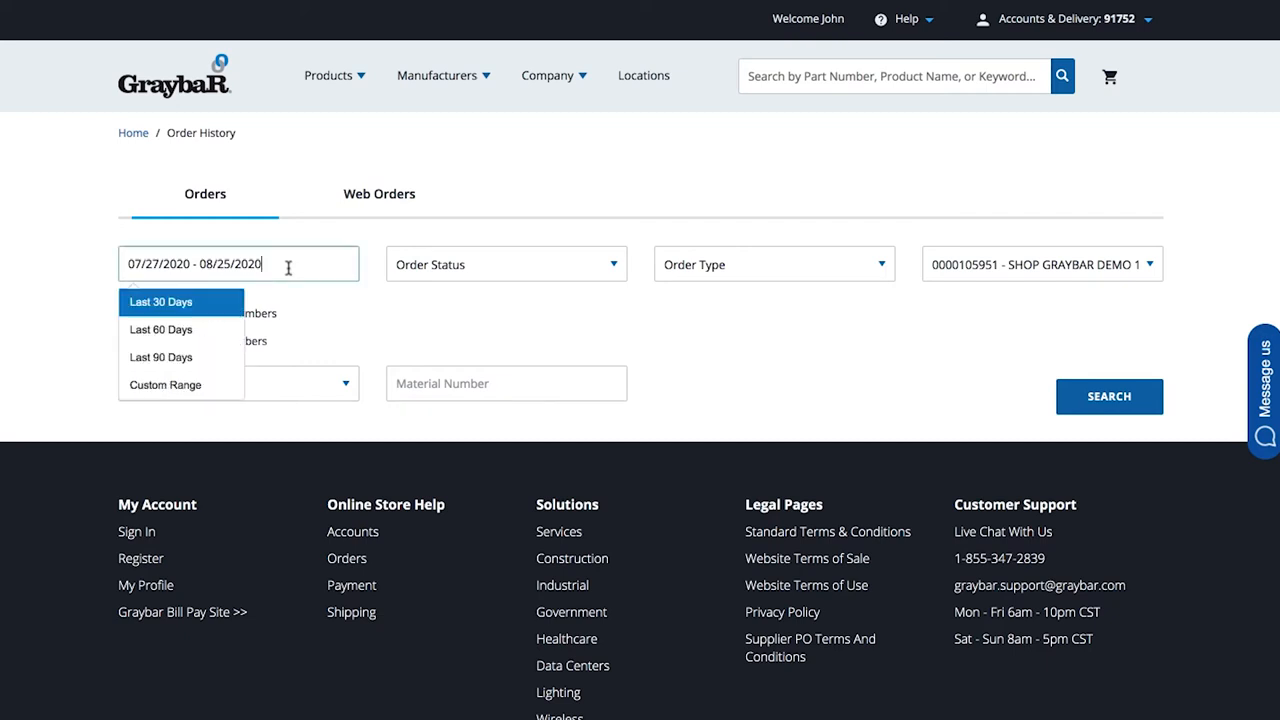
pyautogui.moveTo(218, 370)
pyautogui.write('1')
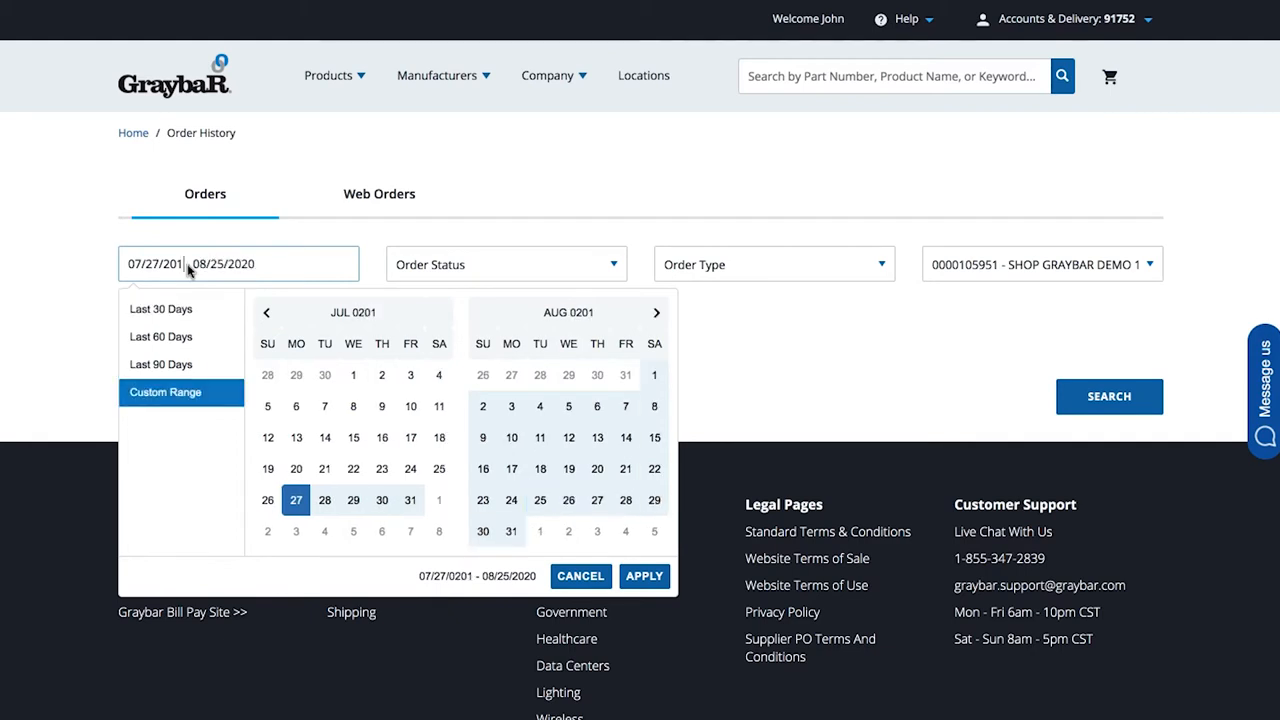
pyautogui.click(644, 576)
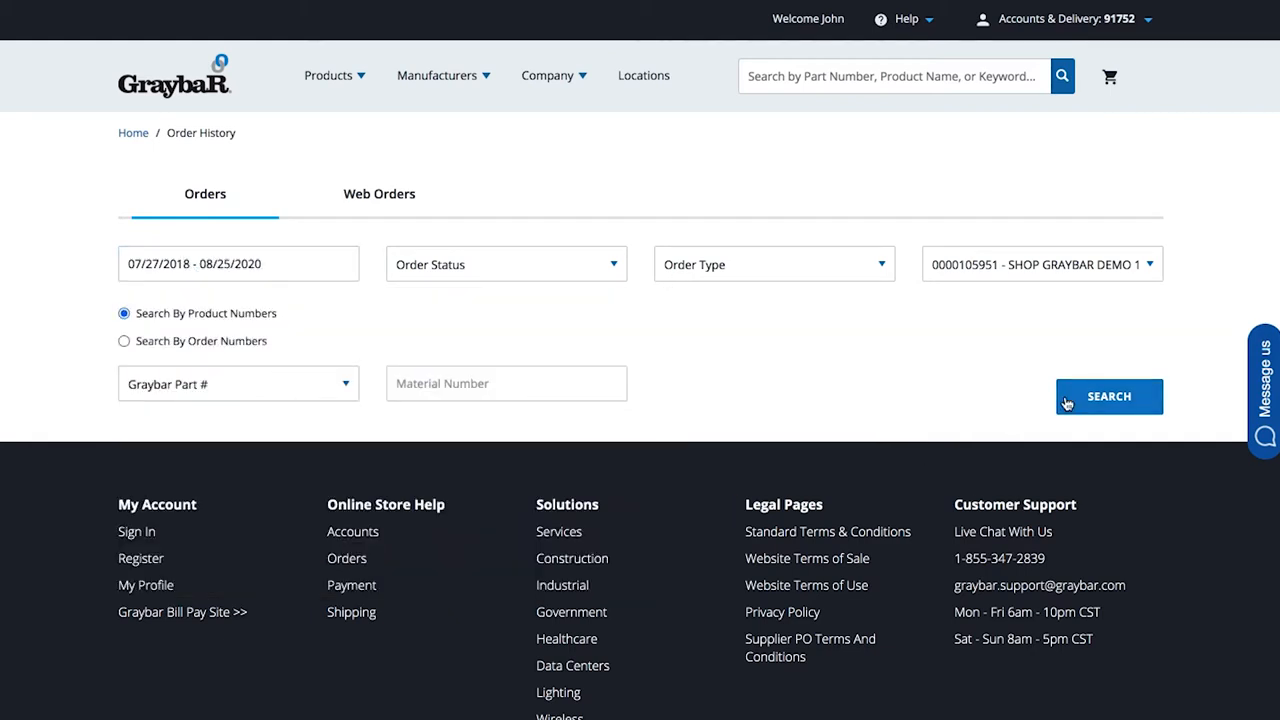
pyautogui.click(1108, 396)
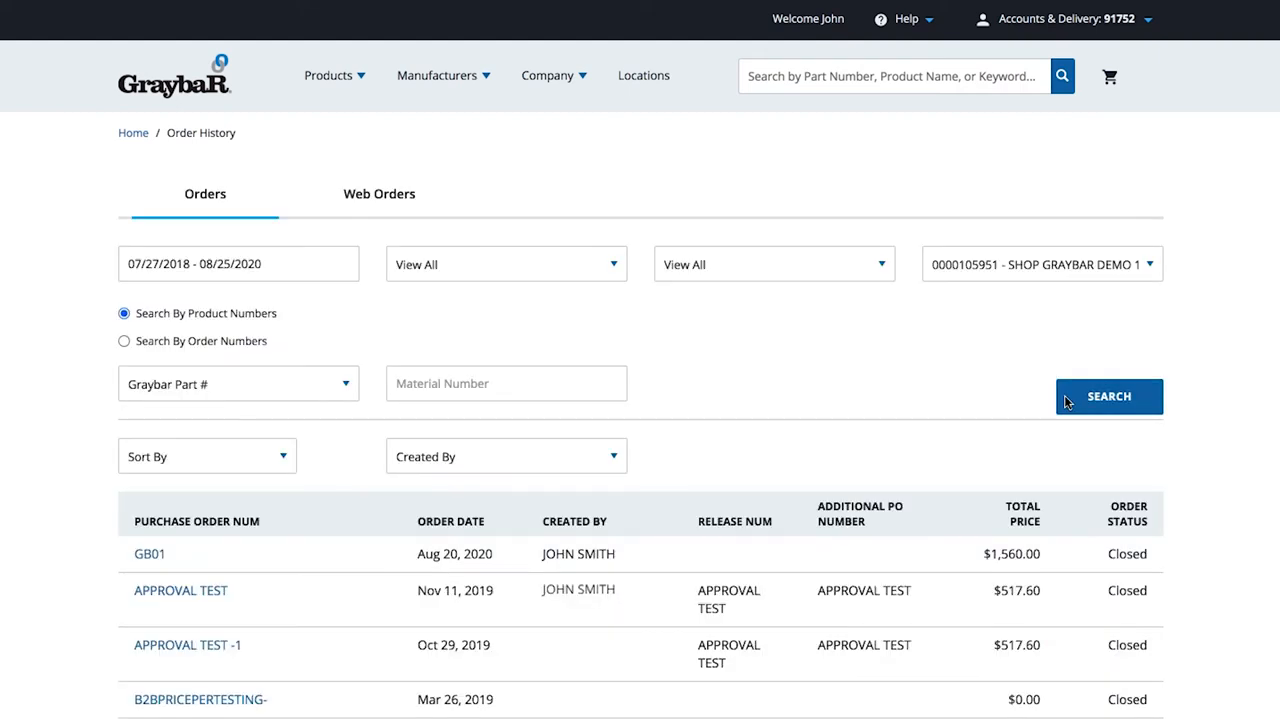
pyautogui.moveTo(654, 458)
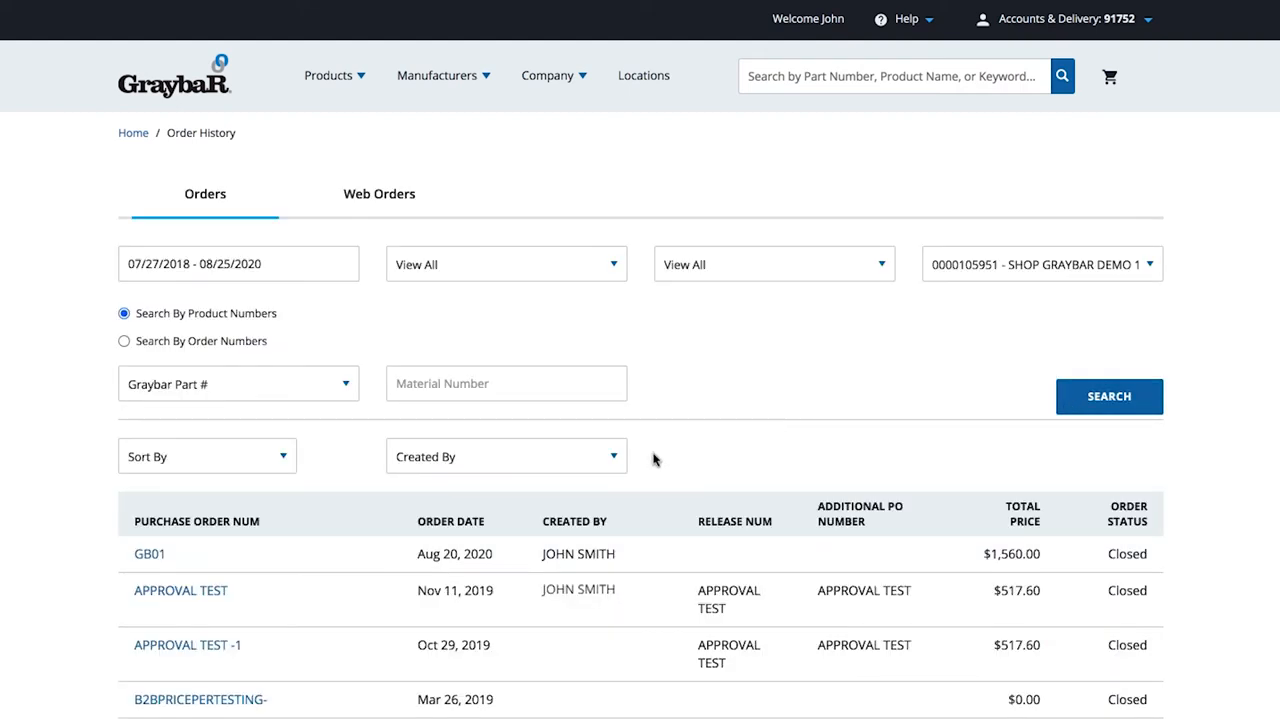
pyautogui.moveTo(638, 462)
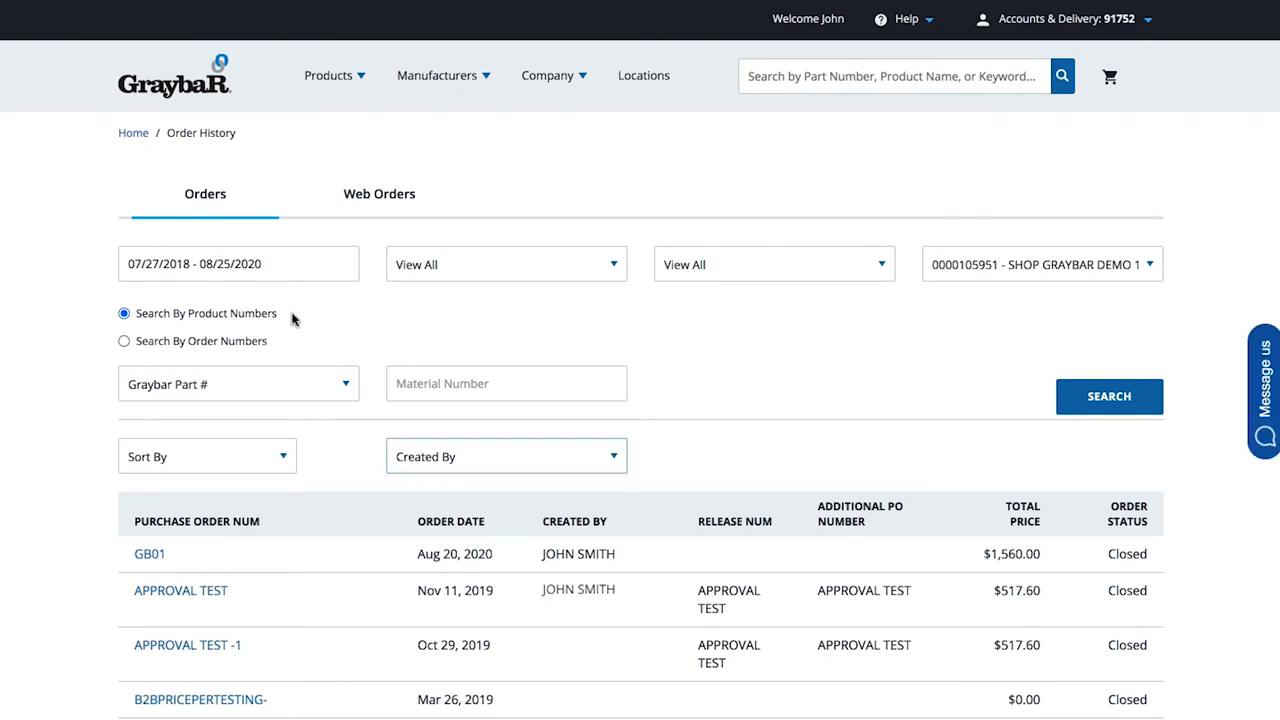
pyautogui.moveTo(288, 342)
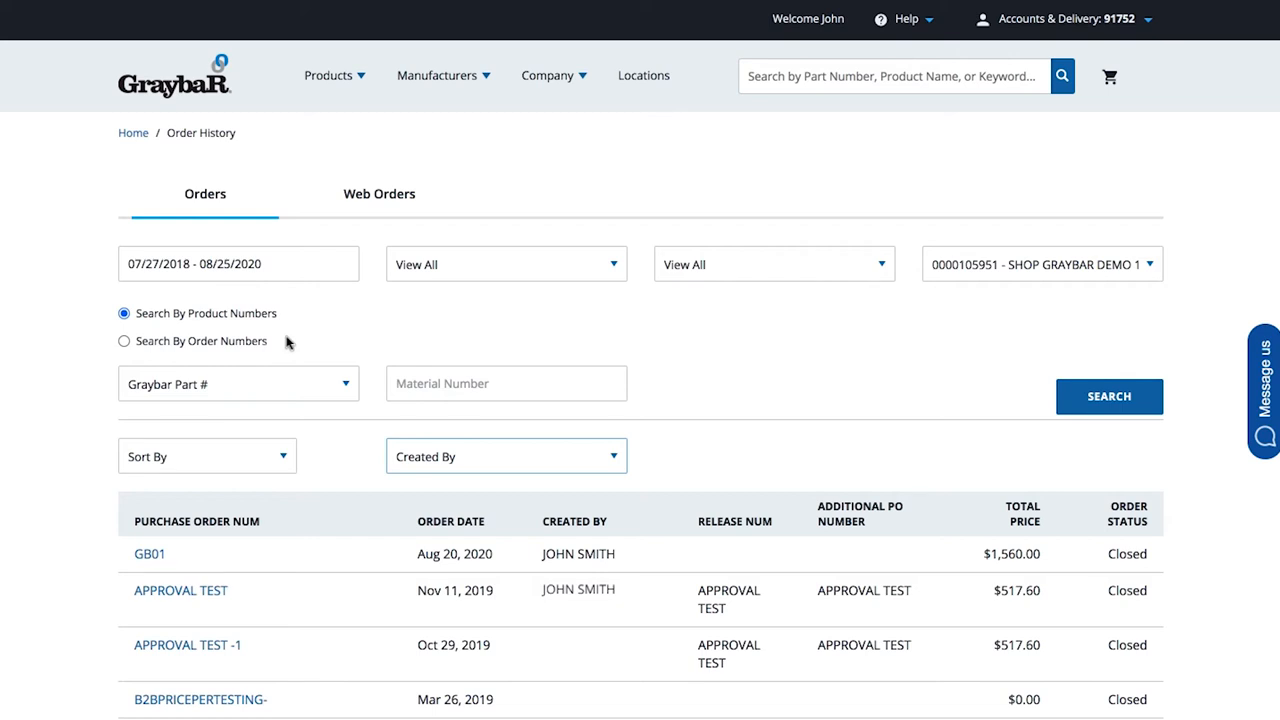
pyautogui.moveTo(346, 382)
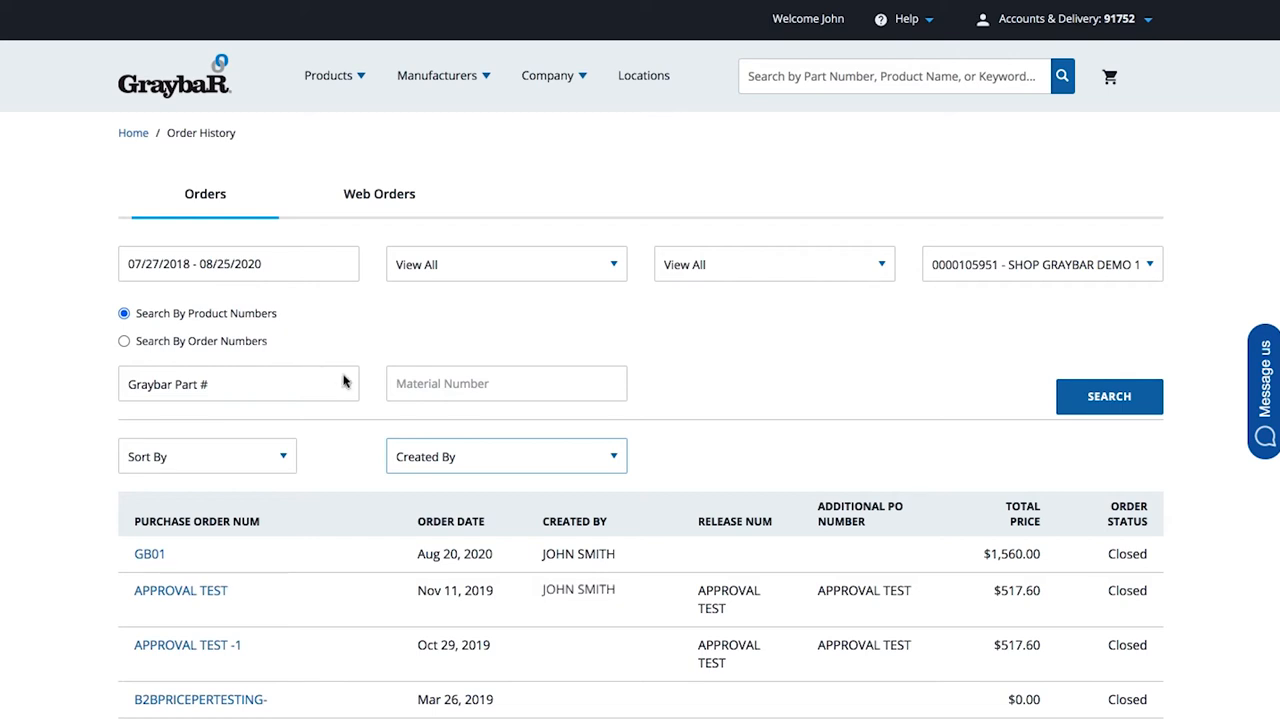
# Review the Graybar Part # options, then switch to Search By Order Numbers with P.O. Number
pyautogui.click(238, 384)
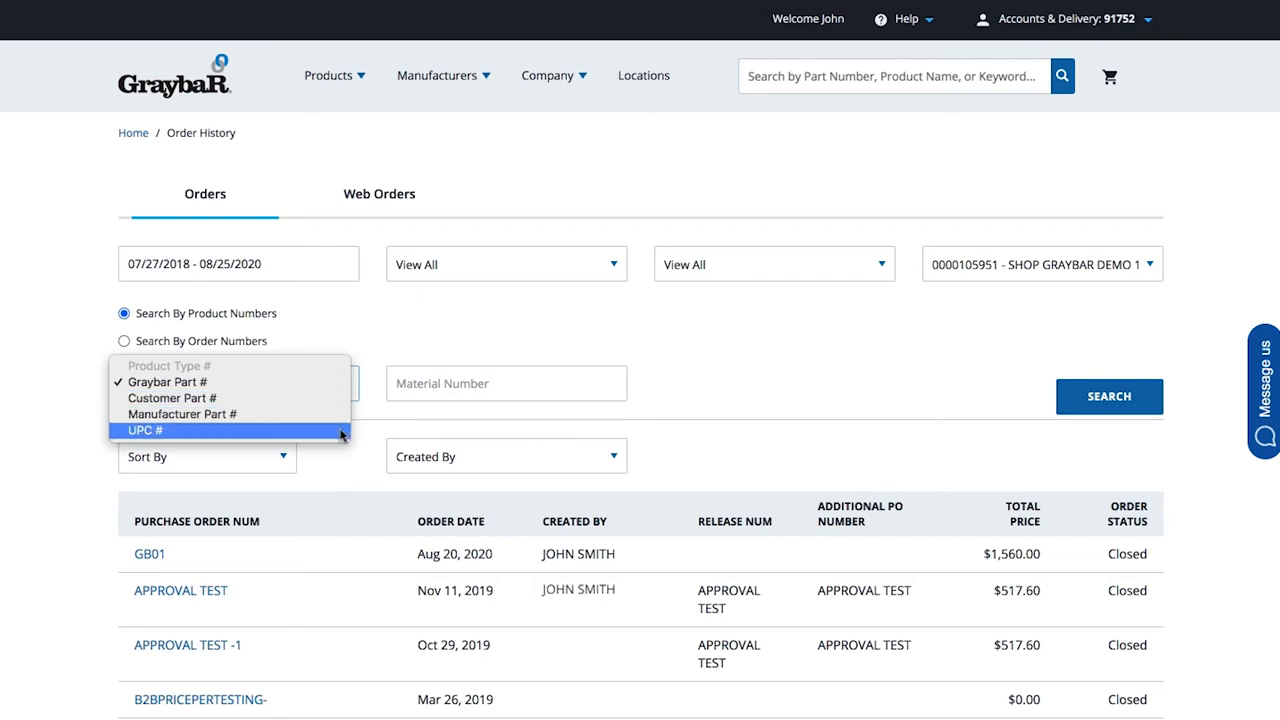
pyautogui.moveTo(334, 342)
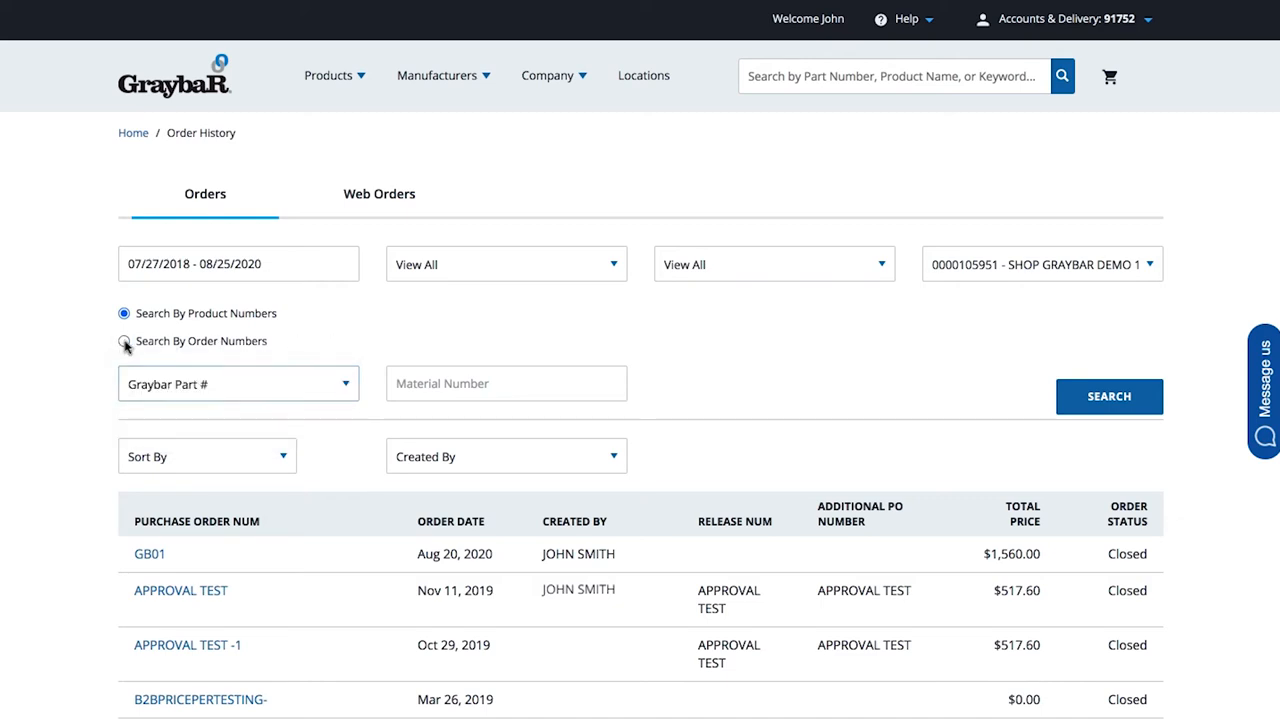
pyautogui.click(124, 340)
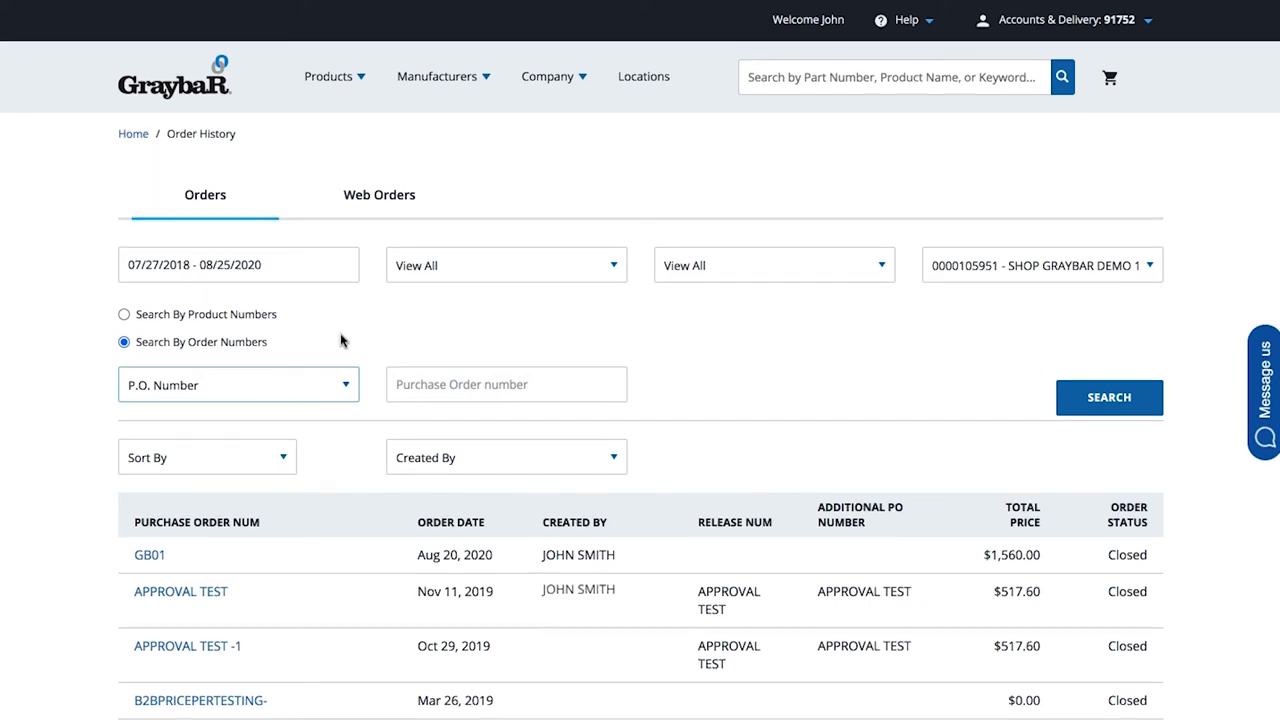
# Open the APPROVAL TEST purchase order (367740977) from the results list
pyautogui.scroll(-3)
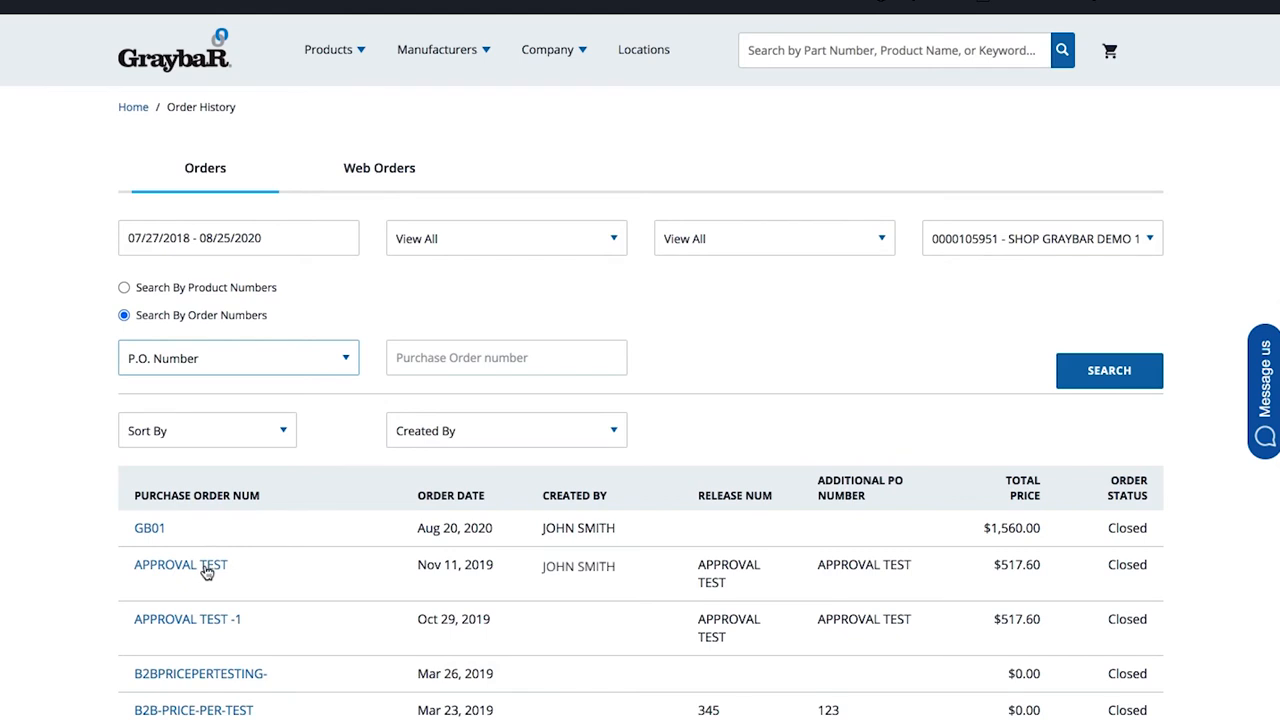
pyautogui.click(180, 564)
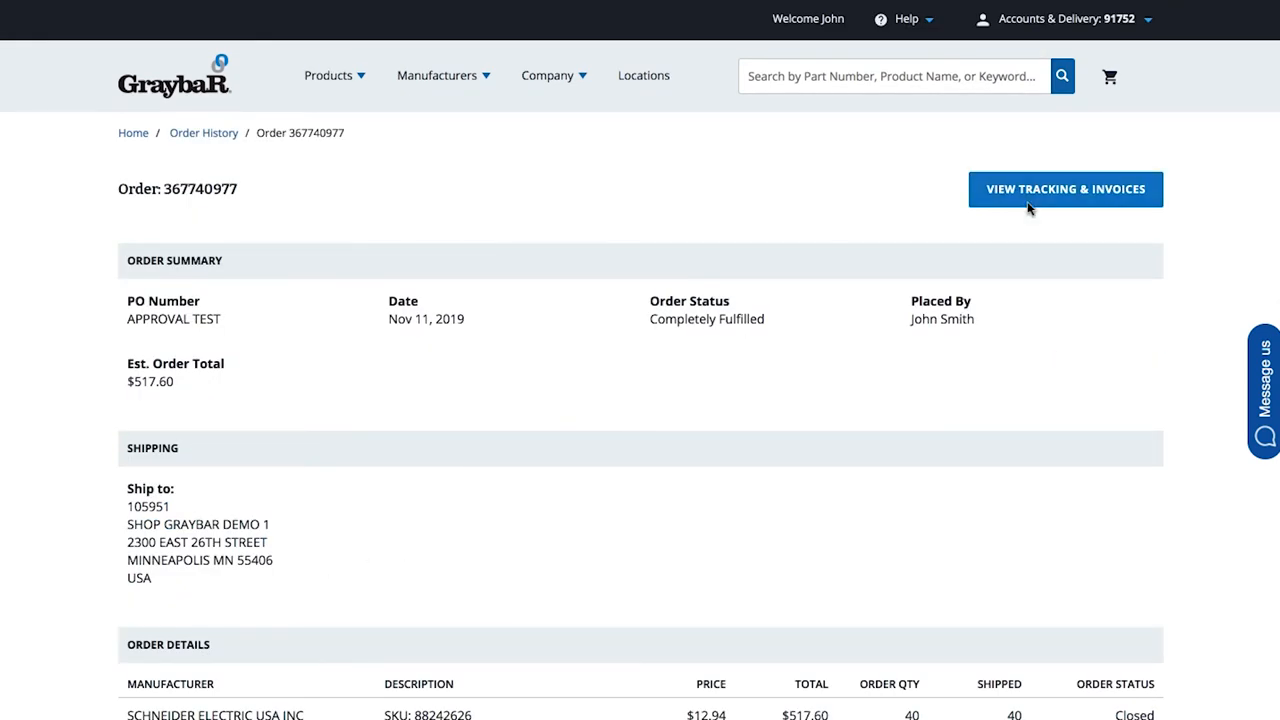
pyautogui.click(1064, 188)
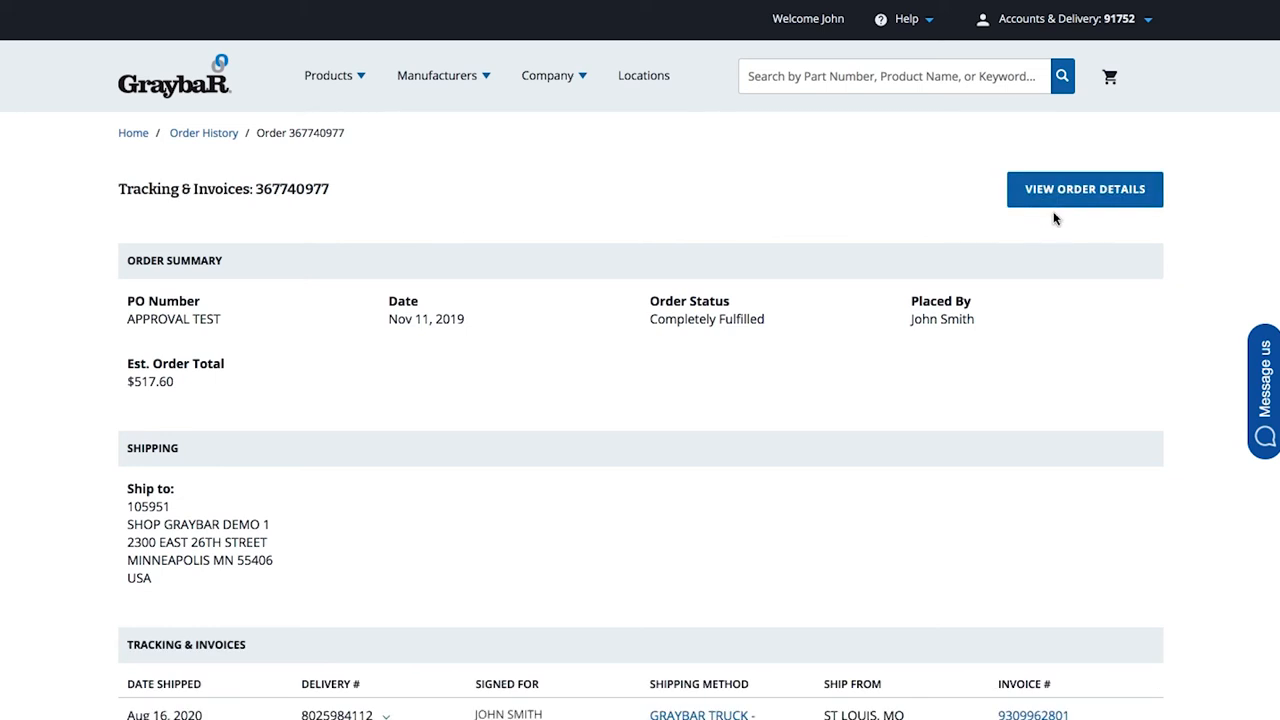
pyautogui.moveTo(264, 646)
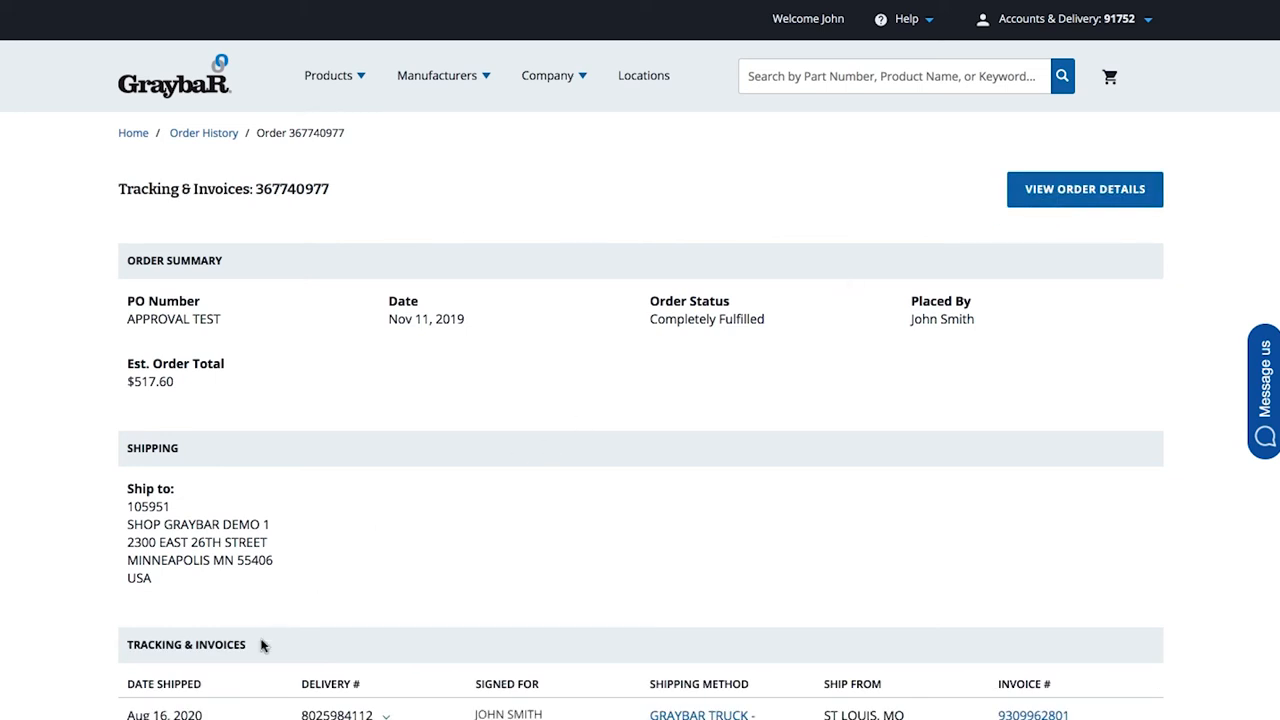
pyautogui.scroll(-3)
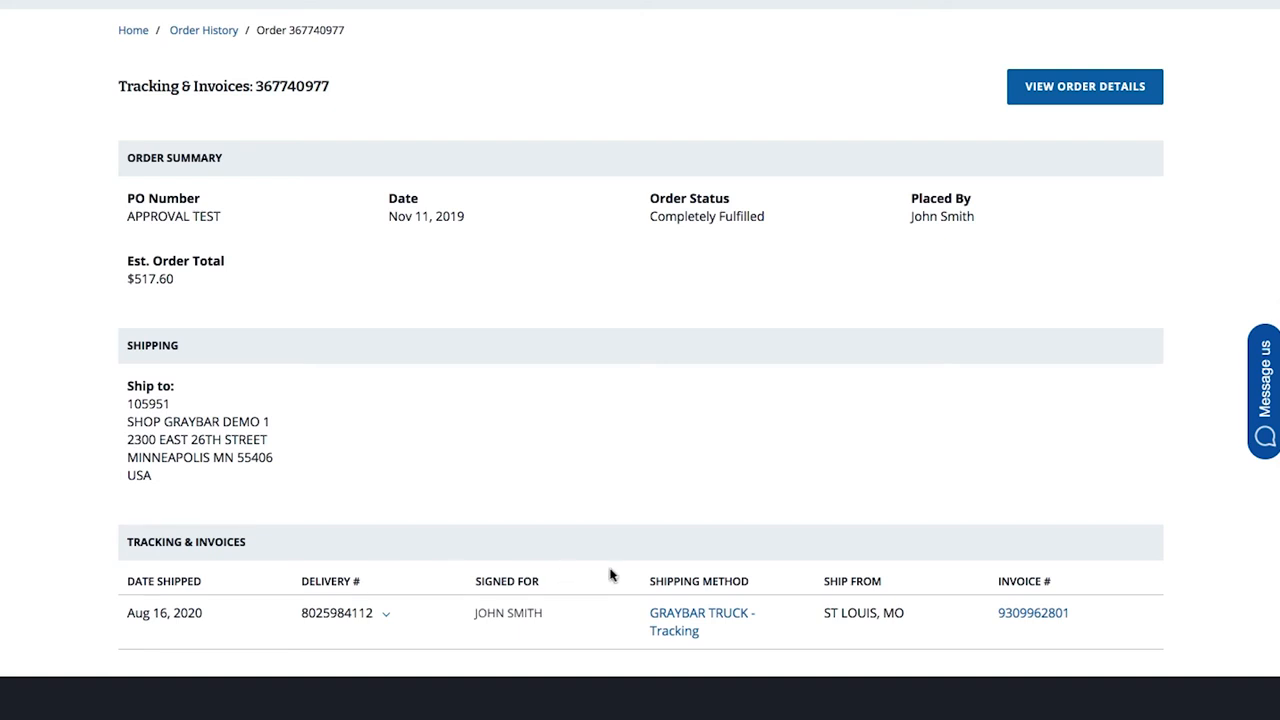
pyautogui.moveTo(908, 576)
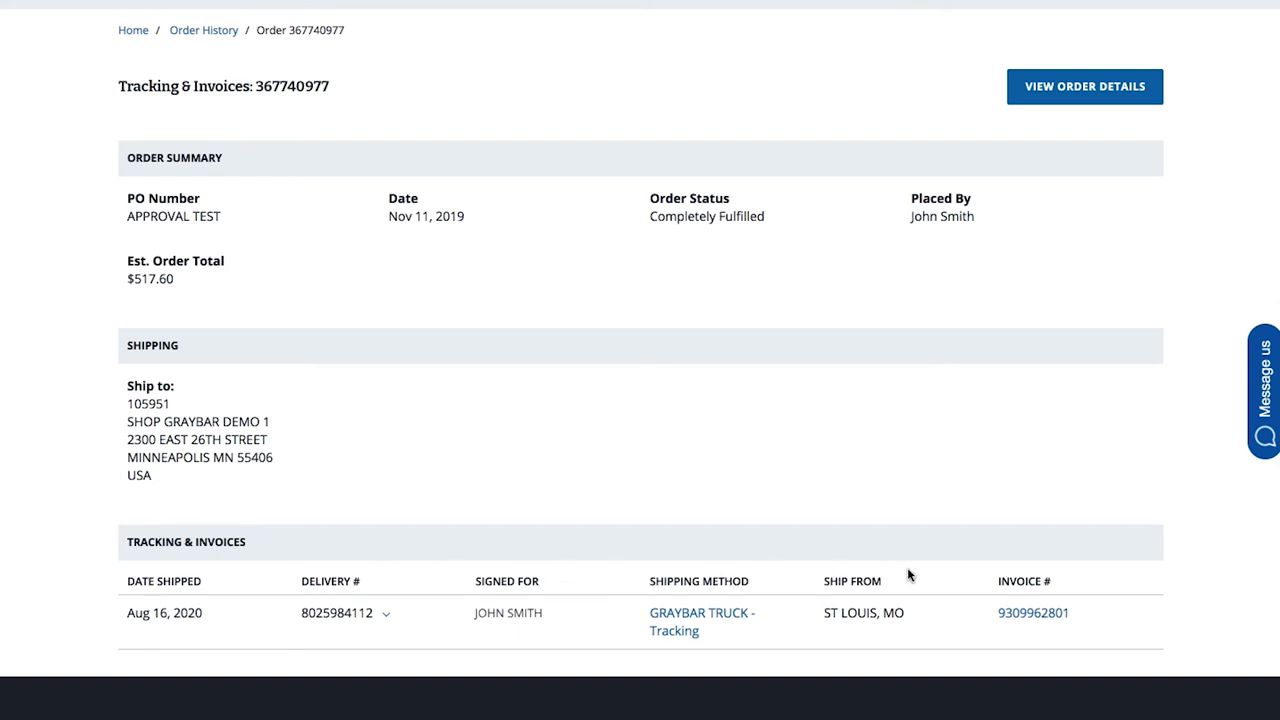
pyautogui.moveTo(1076, 608)
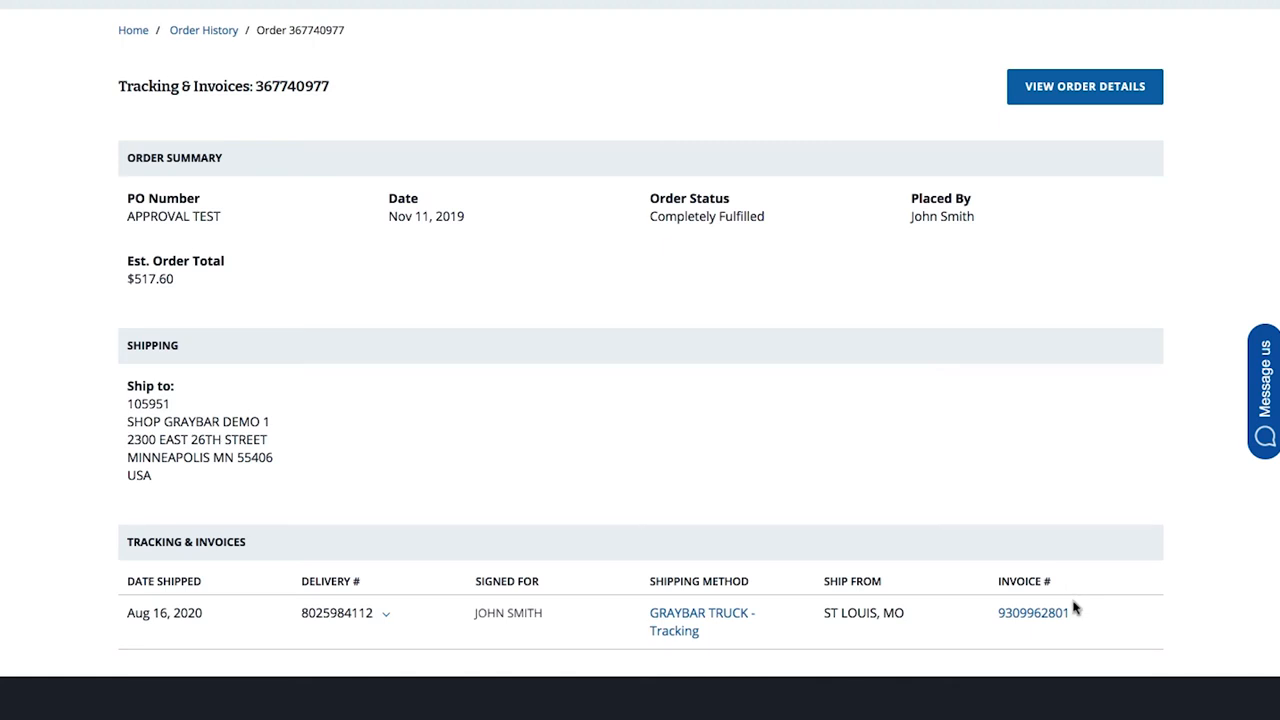
pyautogui.moveTo(1074, 616)
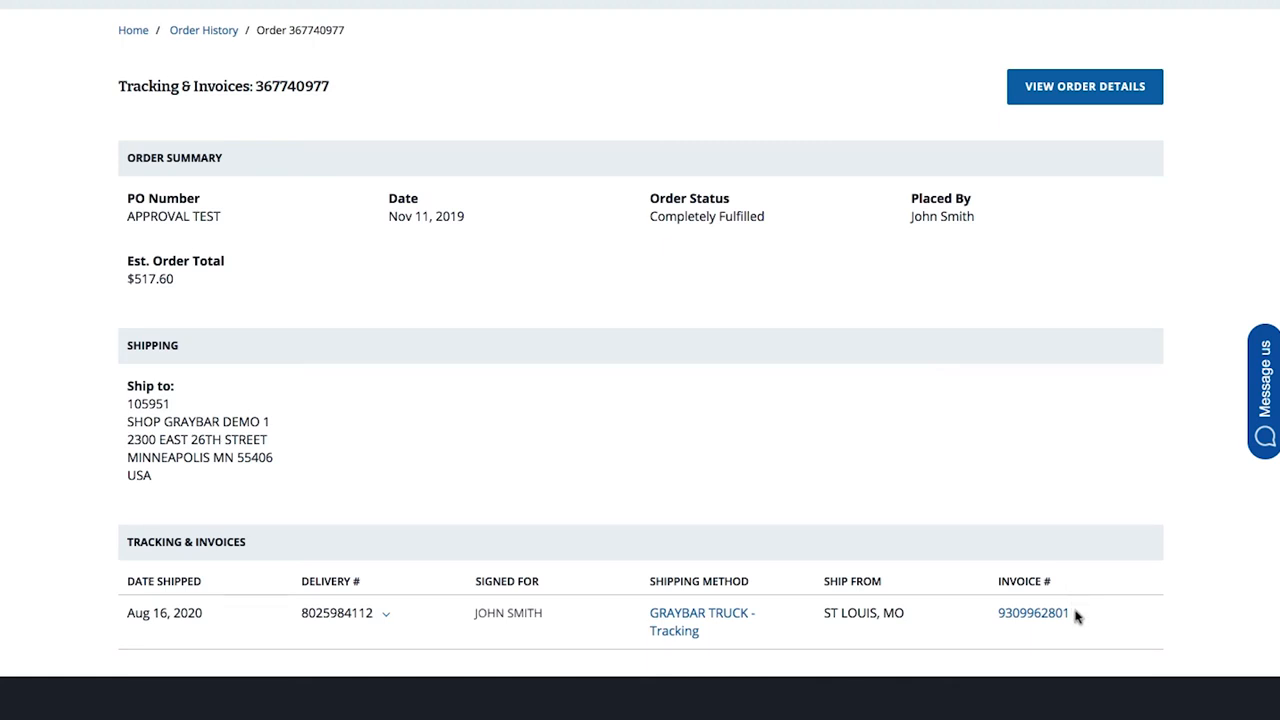
pyautogui.moveTo(768, 608)
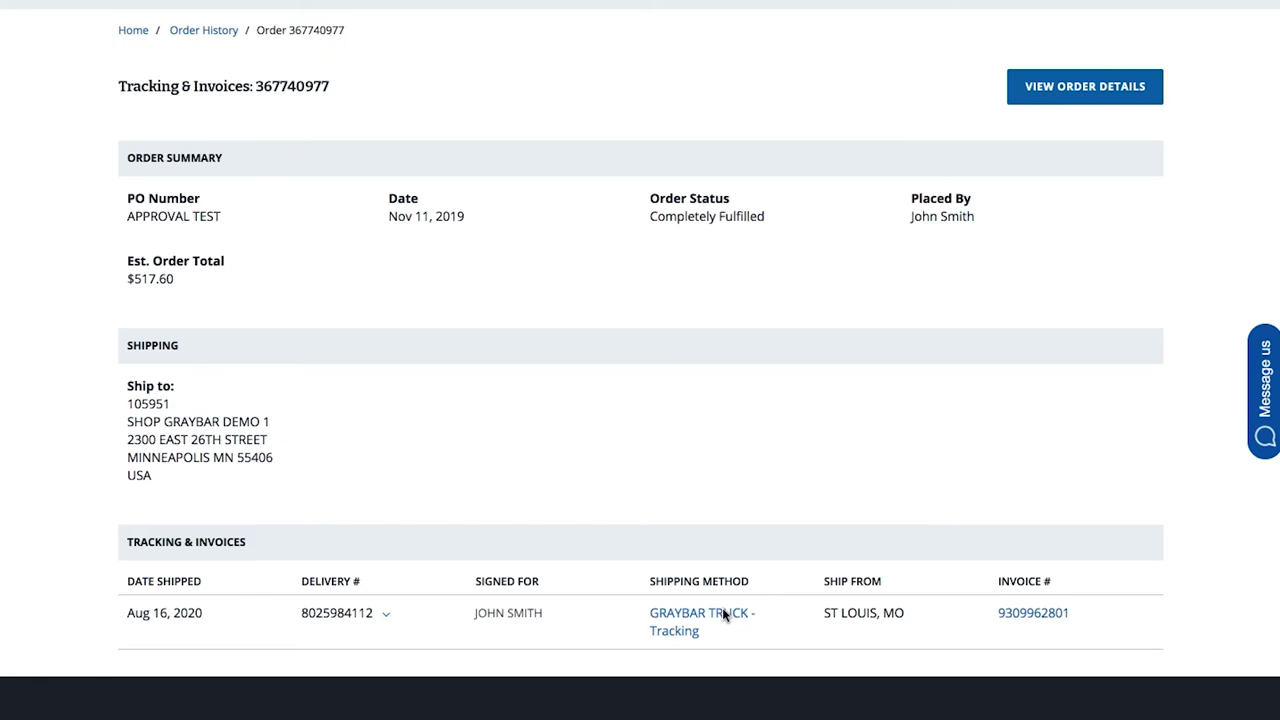
pyautogui.click(700, 612)
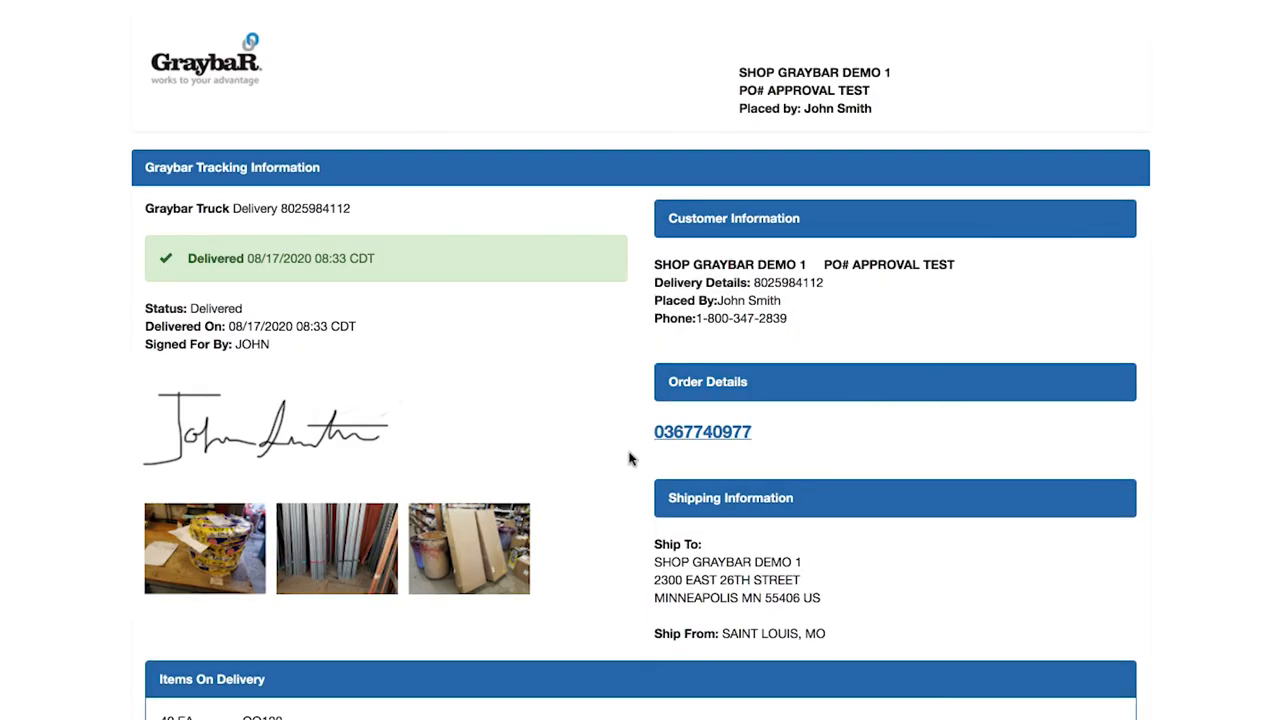
pyautogui.moveTo(624, 518)
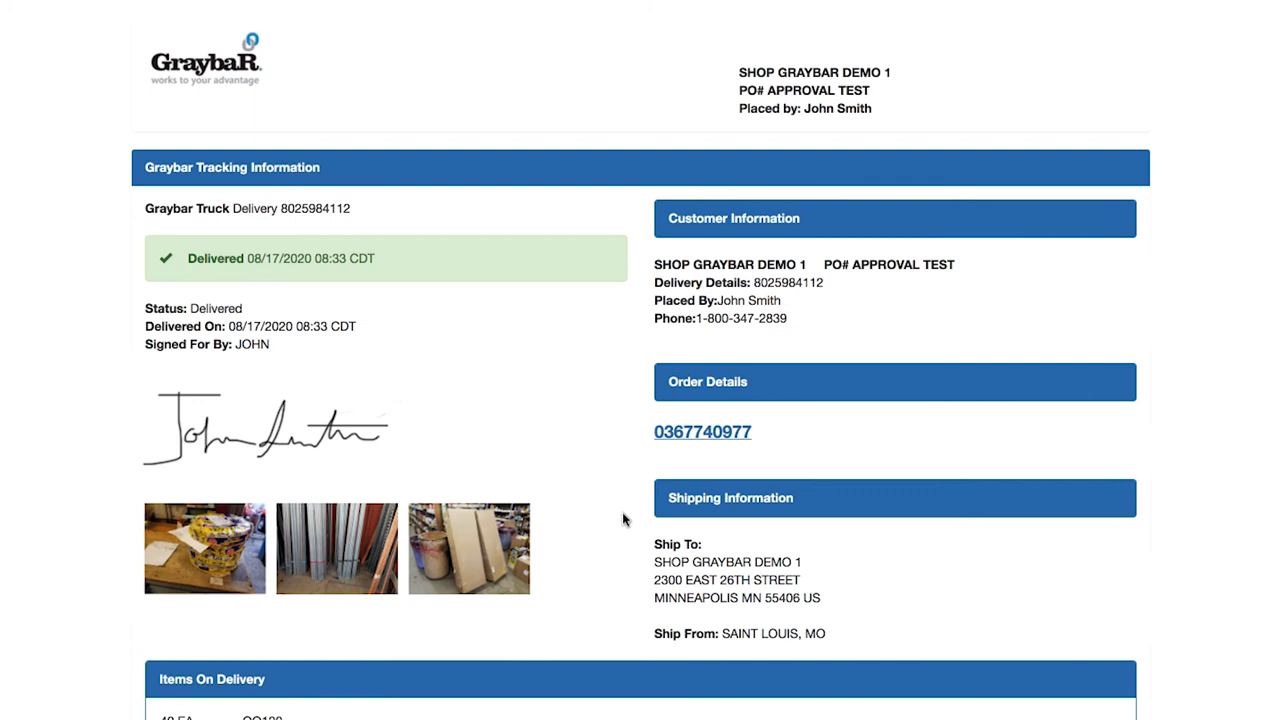